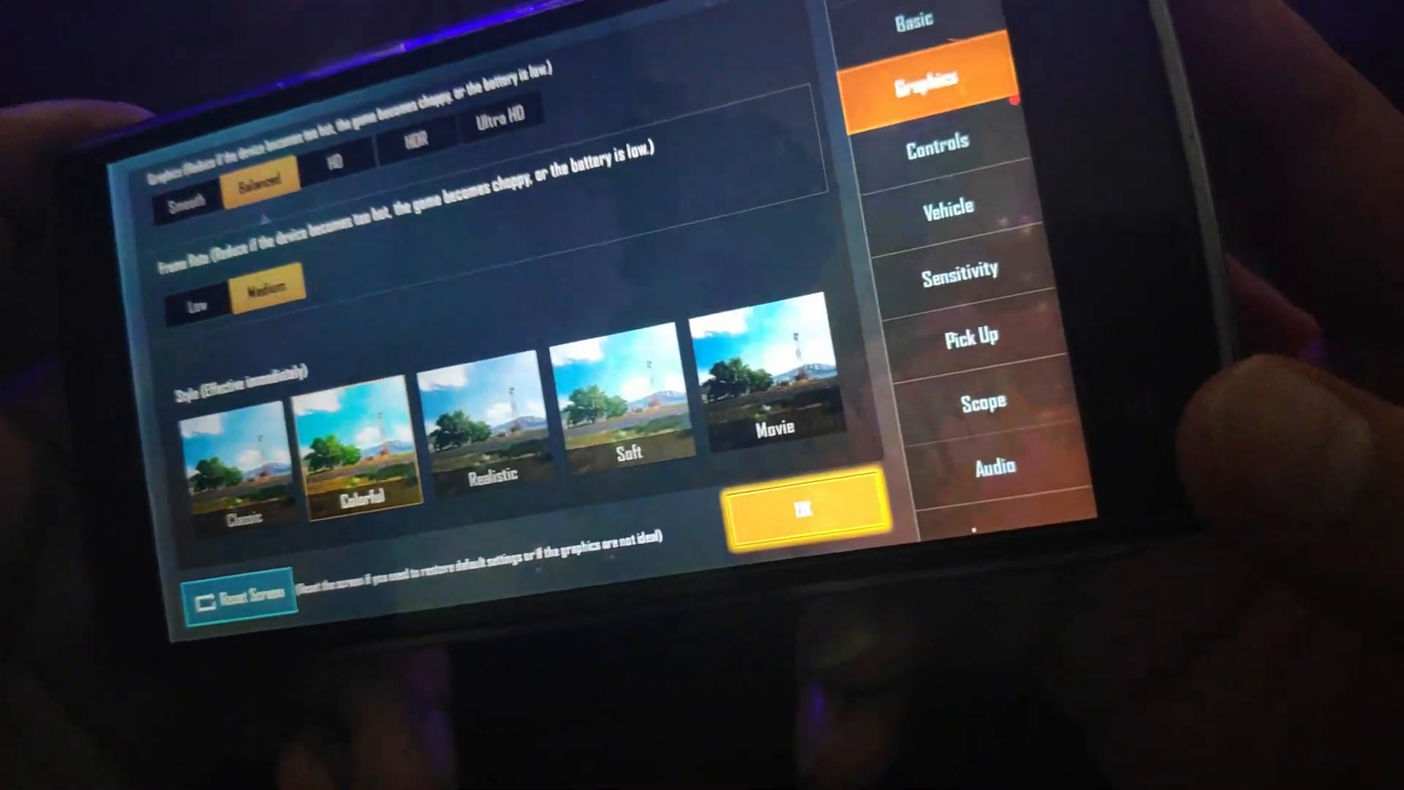
Switch from Graphics to the Controls settings, showing the three classic layout options.
left_click(934, 140)
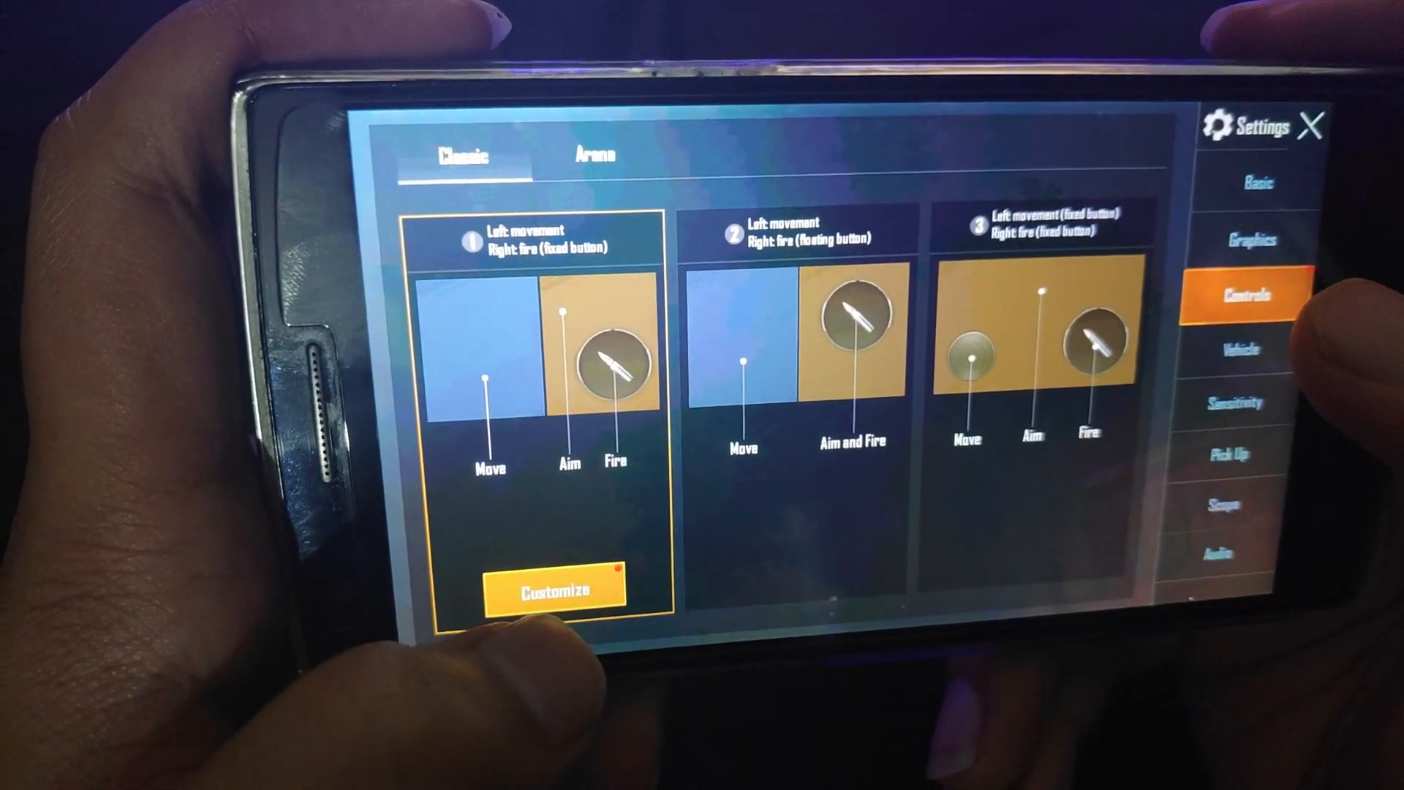
left_click(555, 590)
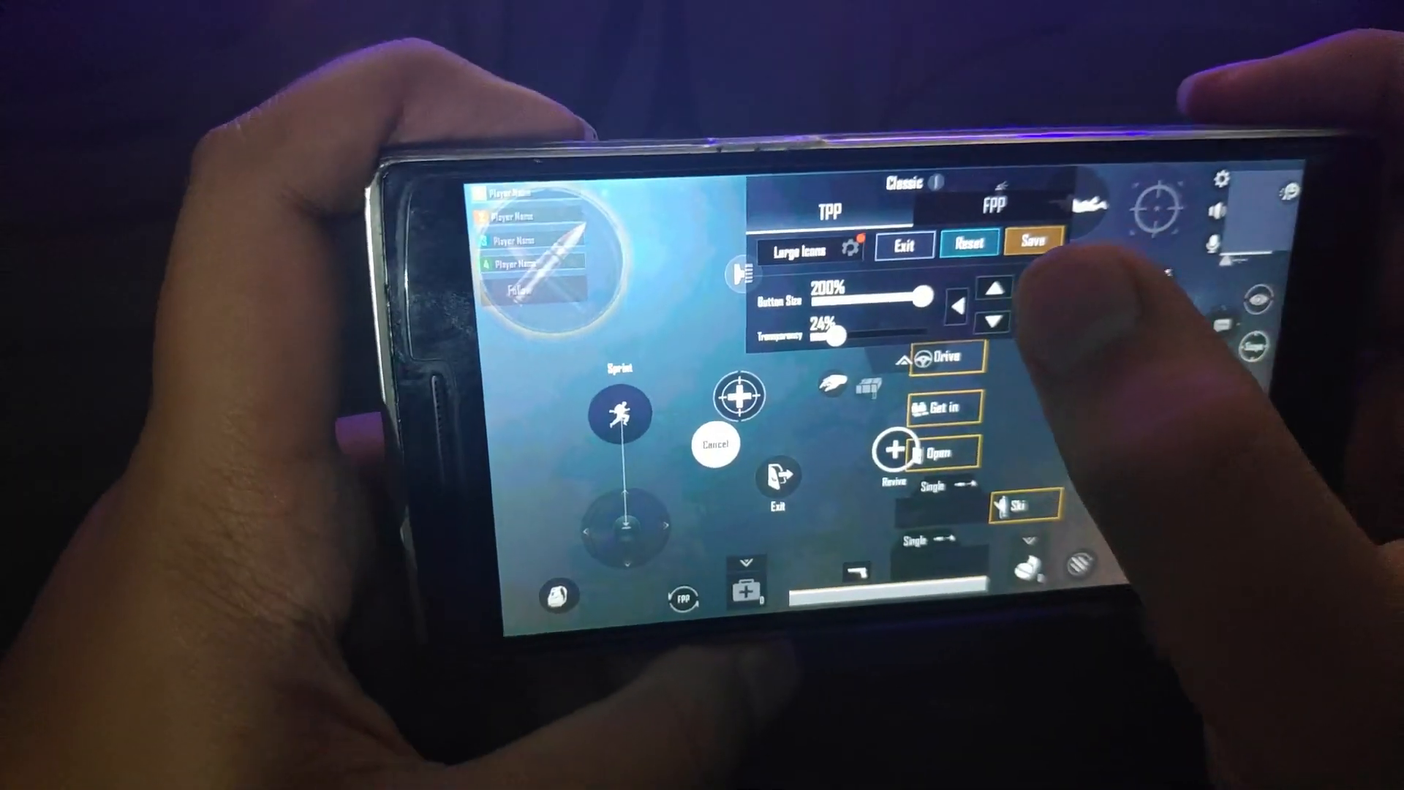
left_click(902, 244)
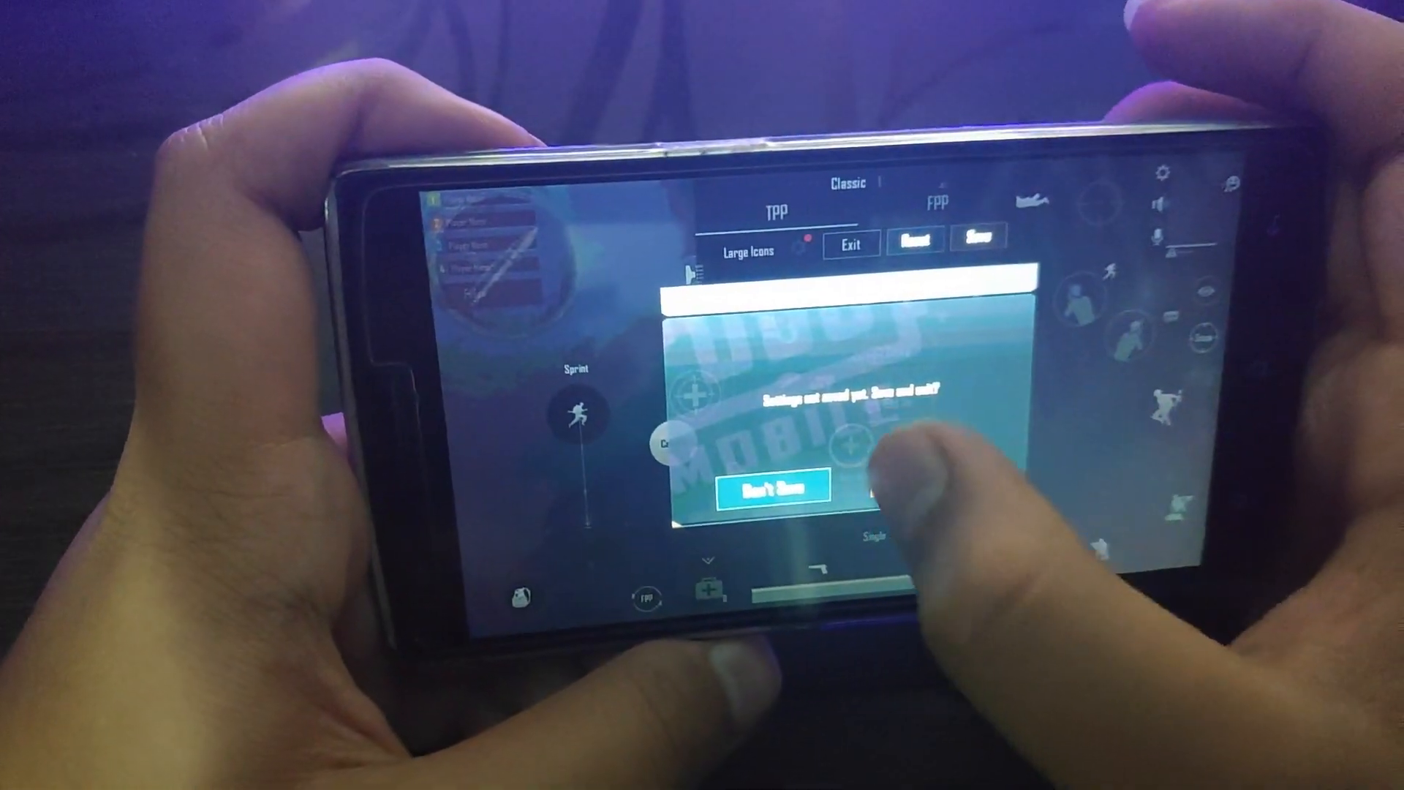
left_click(772, 486)
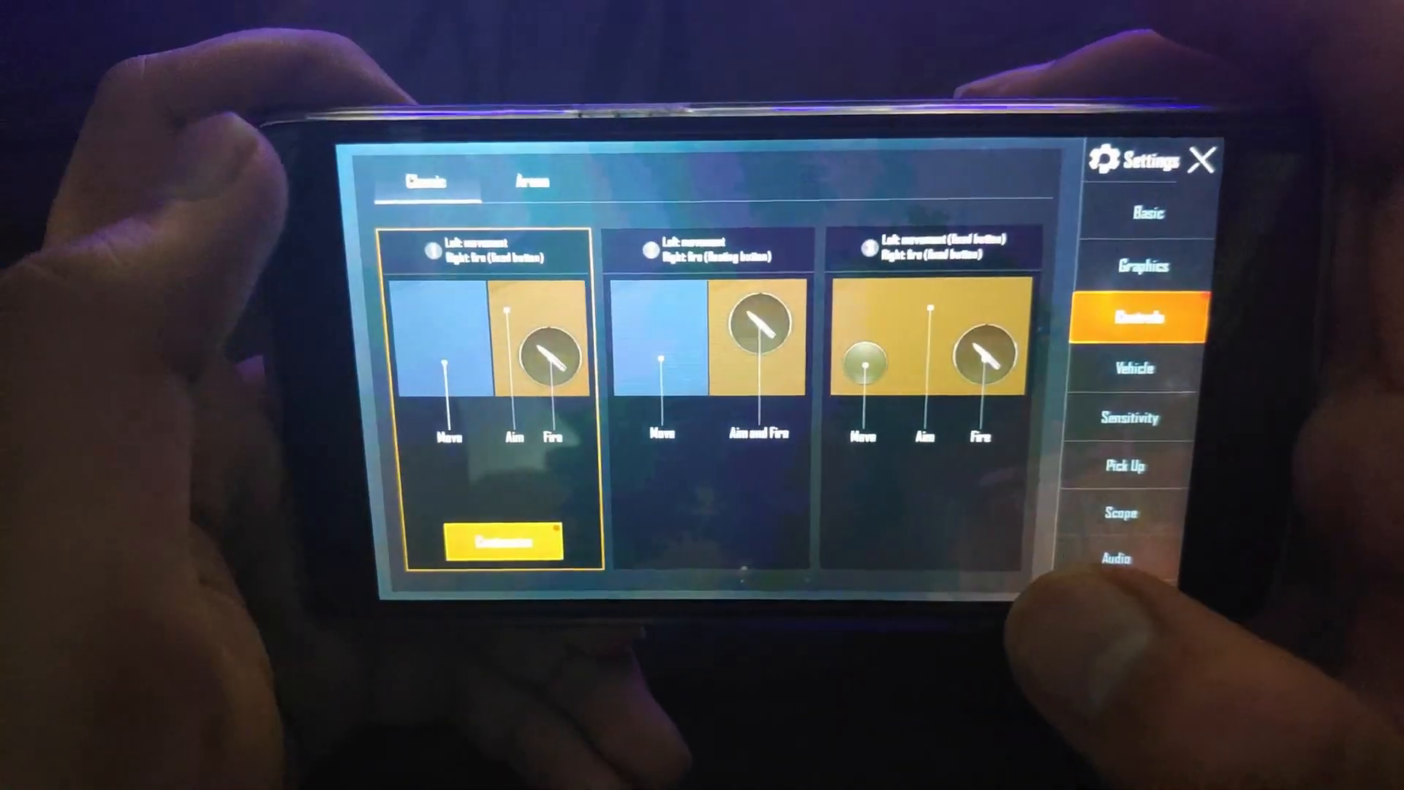